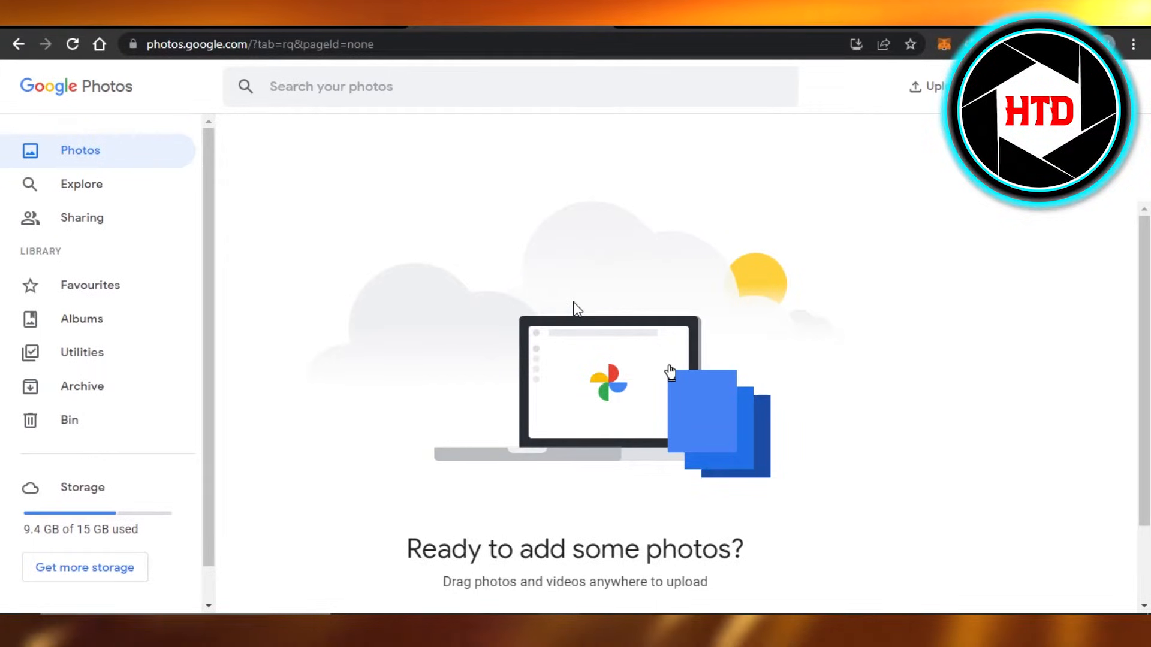
{"action": "mouse_move", "coordinate": [182, 113]}
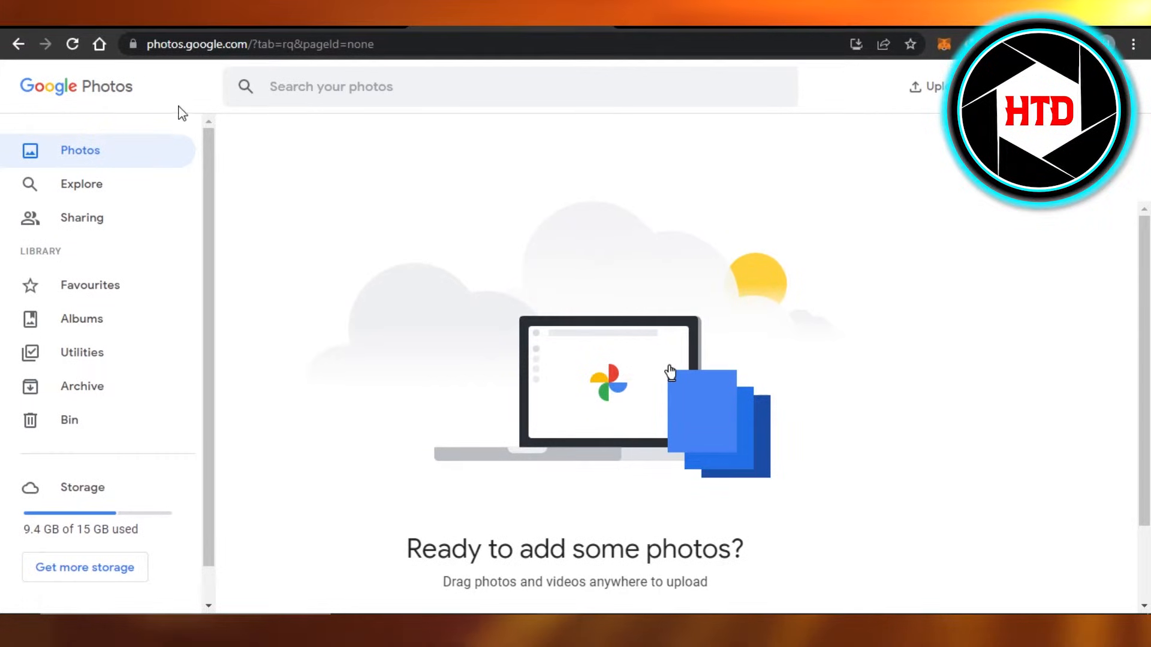
{"action": "mouse_move", "coordinate": [199, 177]}
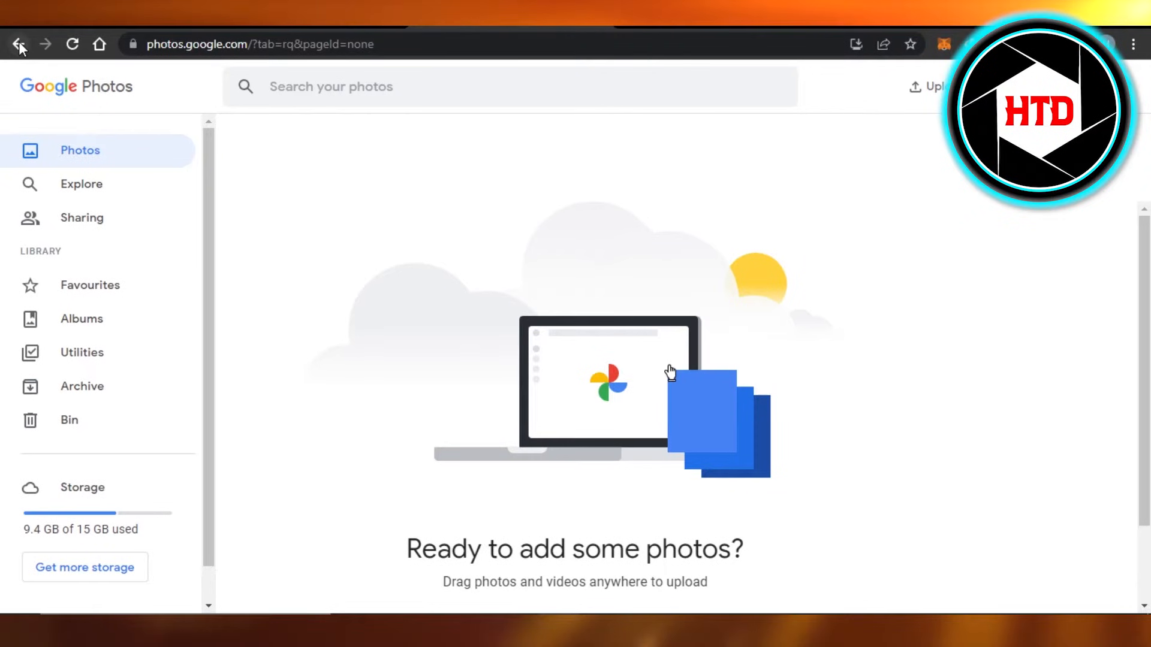
Go back, reopen Google Photos, and use the avatar menu's 'Sign out of all accounts'.
{"action": "left_click", "coordinate": [20, 44]}
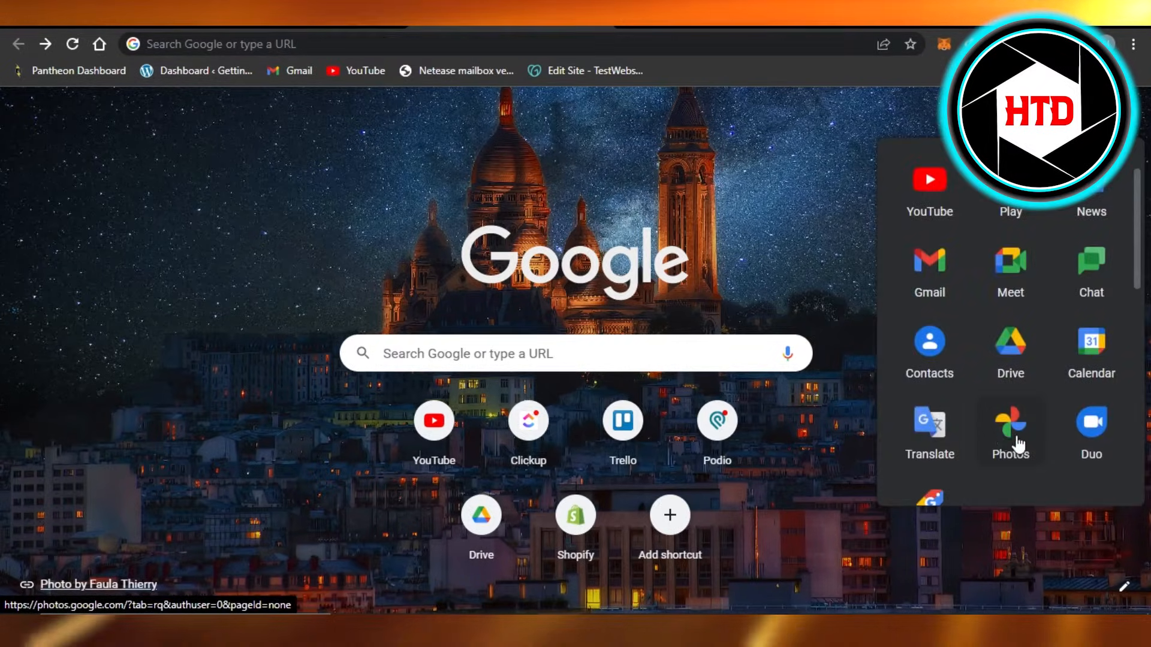
{"action": "left_click", "coordinate": [1010, 425]}
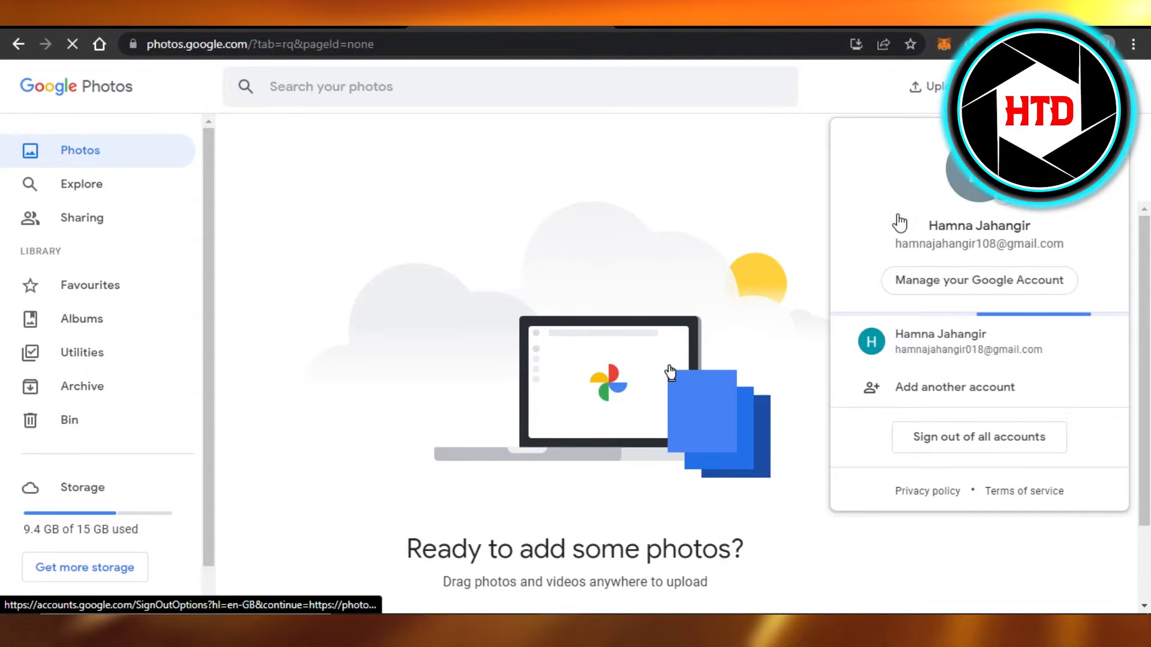
{"action": "left_click", "coordinate": [714, 125]}
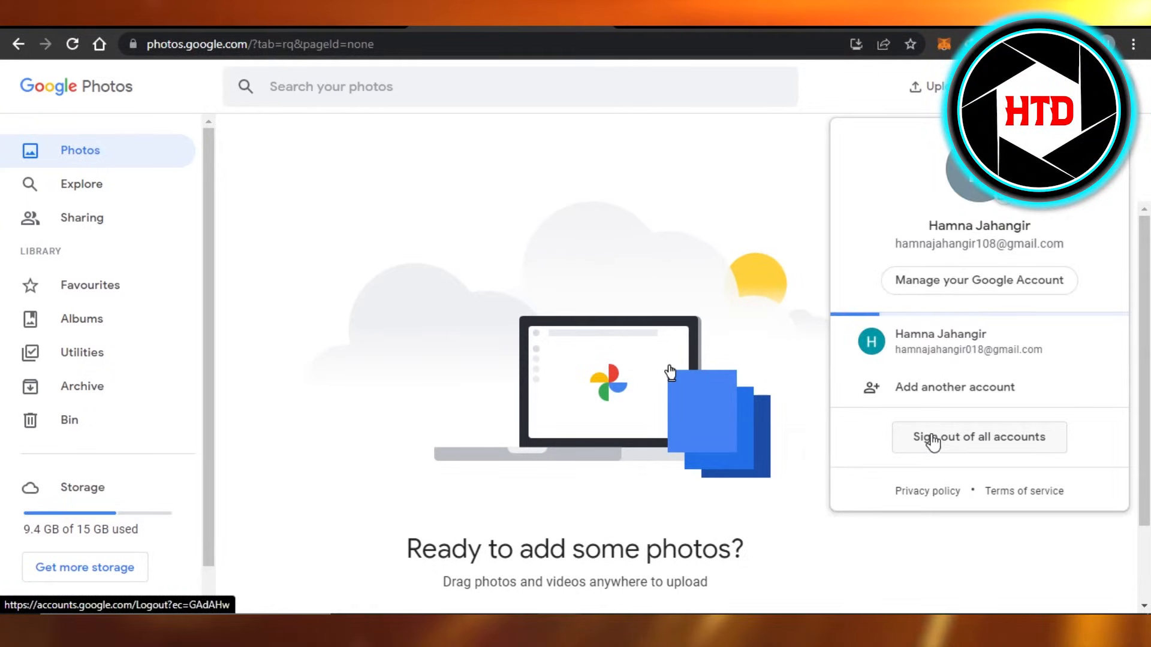
{"action": "mouse_move", "coordinate": [1049, 431]}
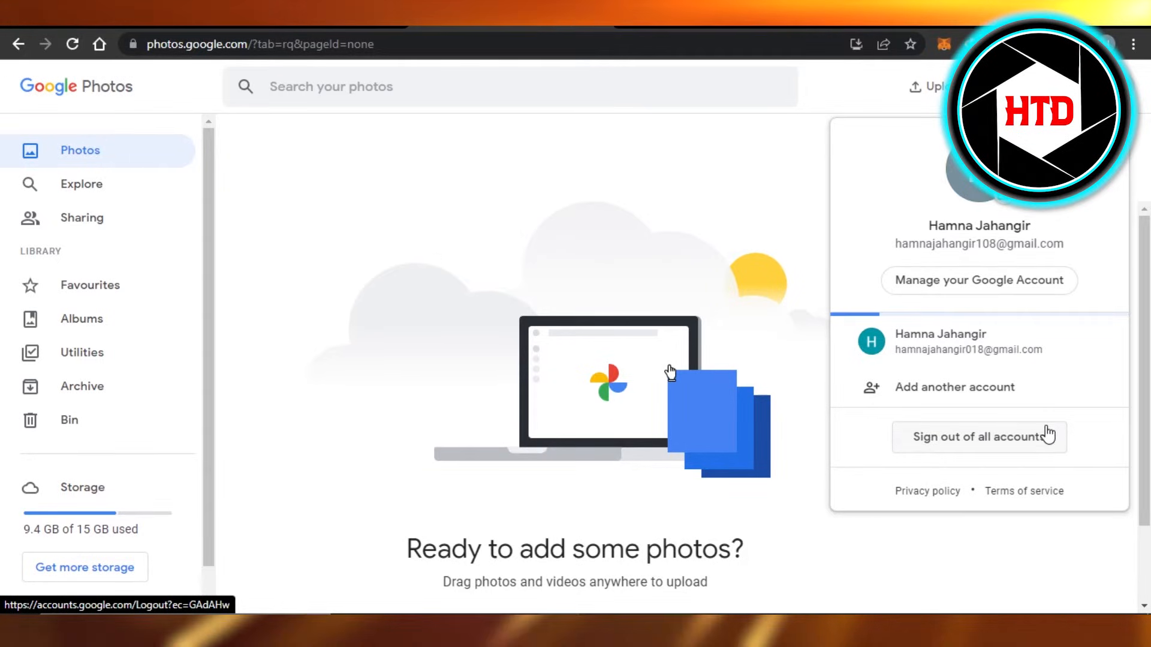
{"action": "left_click", "coordinate": [371, 171]}
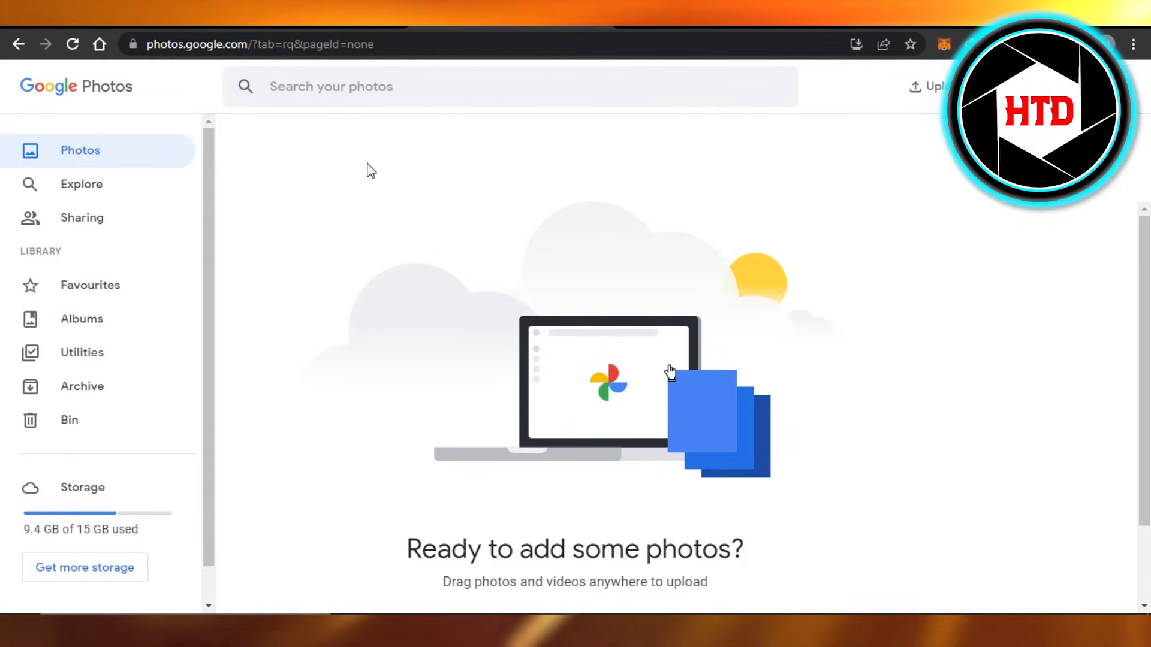
{"action": "mouse_move", "coordinate": [219, 94]}
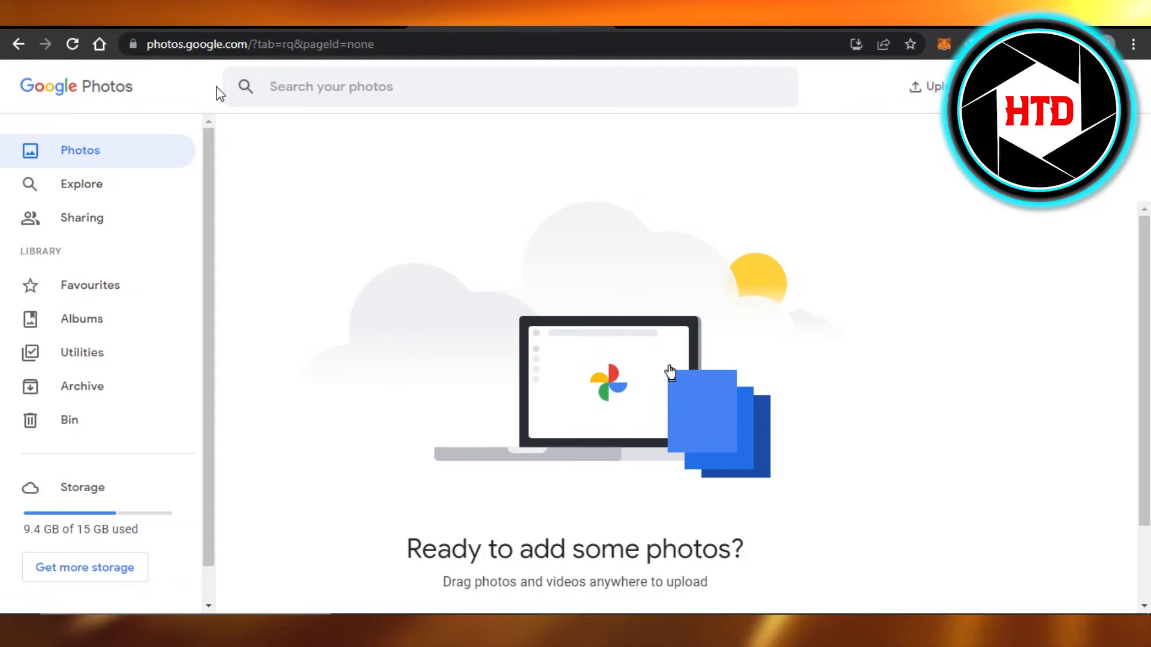
{"action": "mouse_move", "coordinate": [48, 139]}
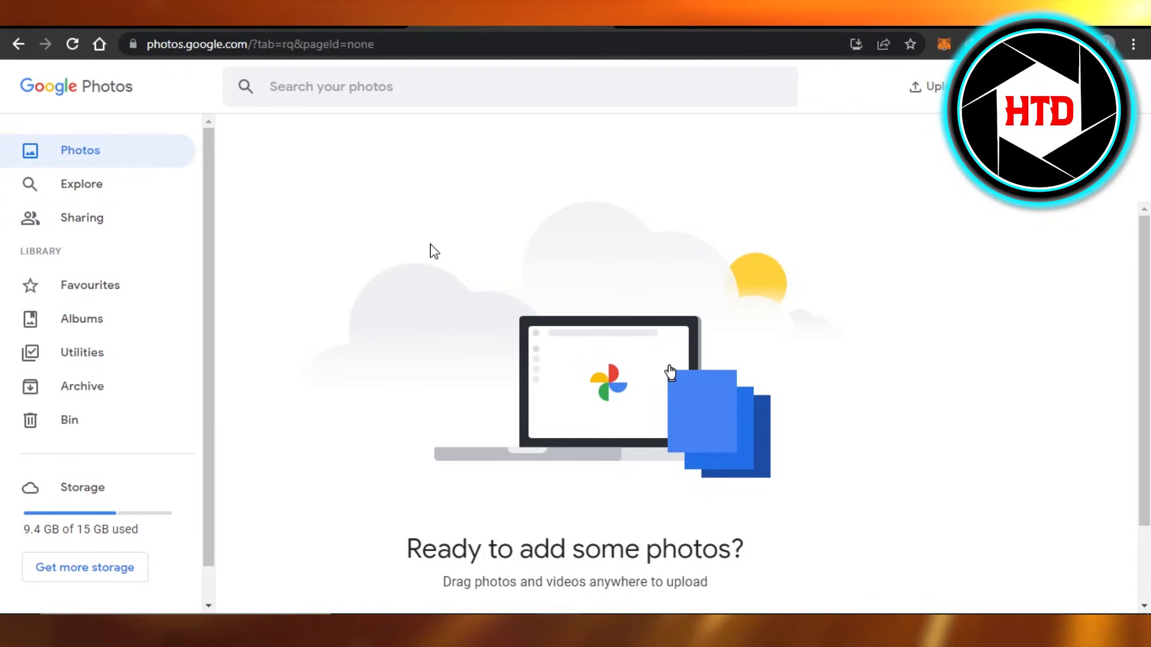
{"action": "mouse_move", "coordinate": [767, 139]}
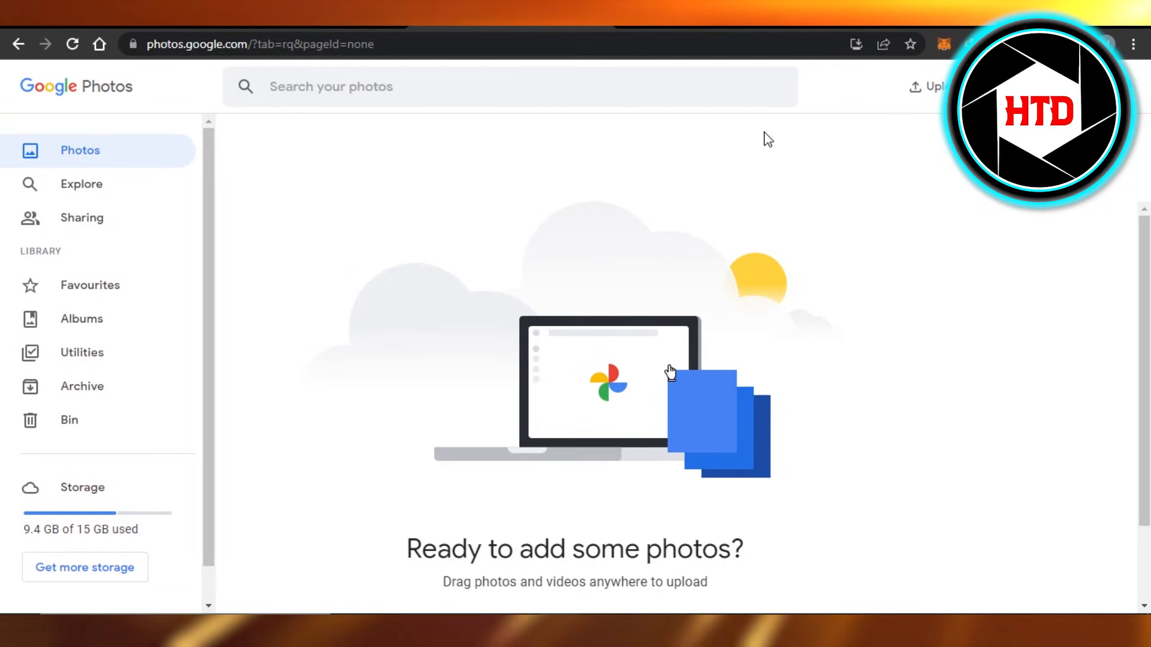
{"action": "mouse_move", "coordinate": [474, 156]}
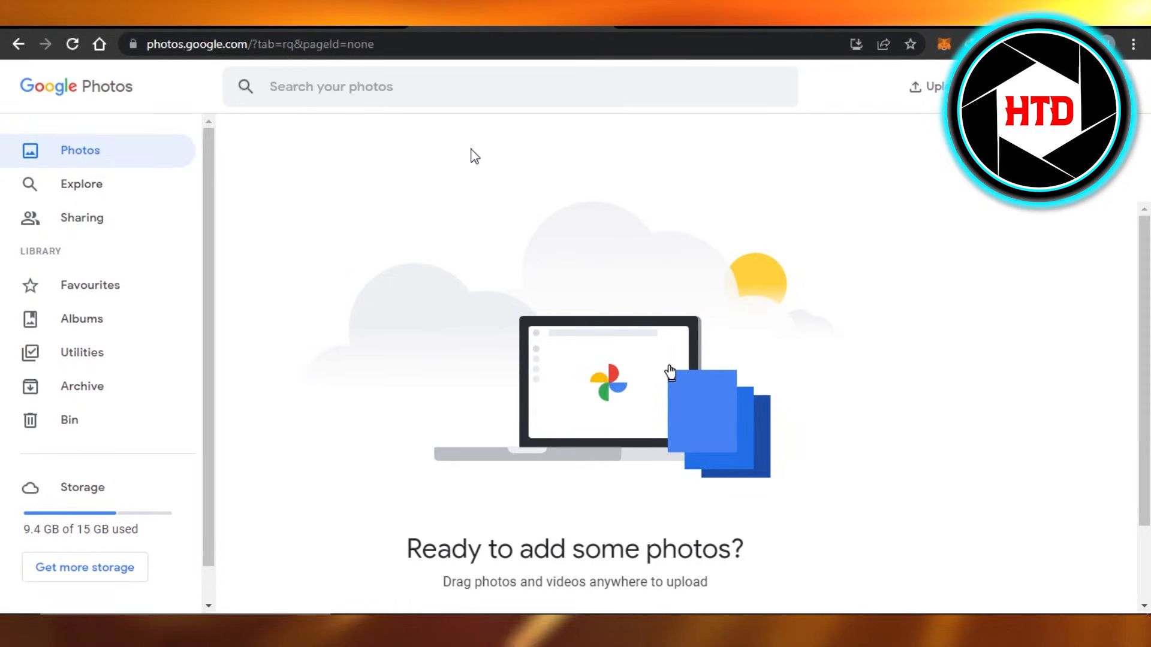
{"action": "mouse_move", "coordinate": [202, 141]}
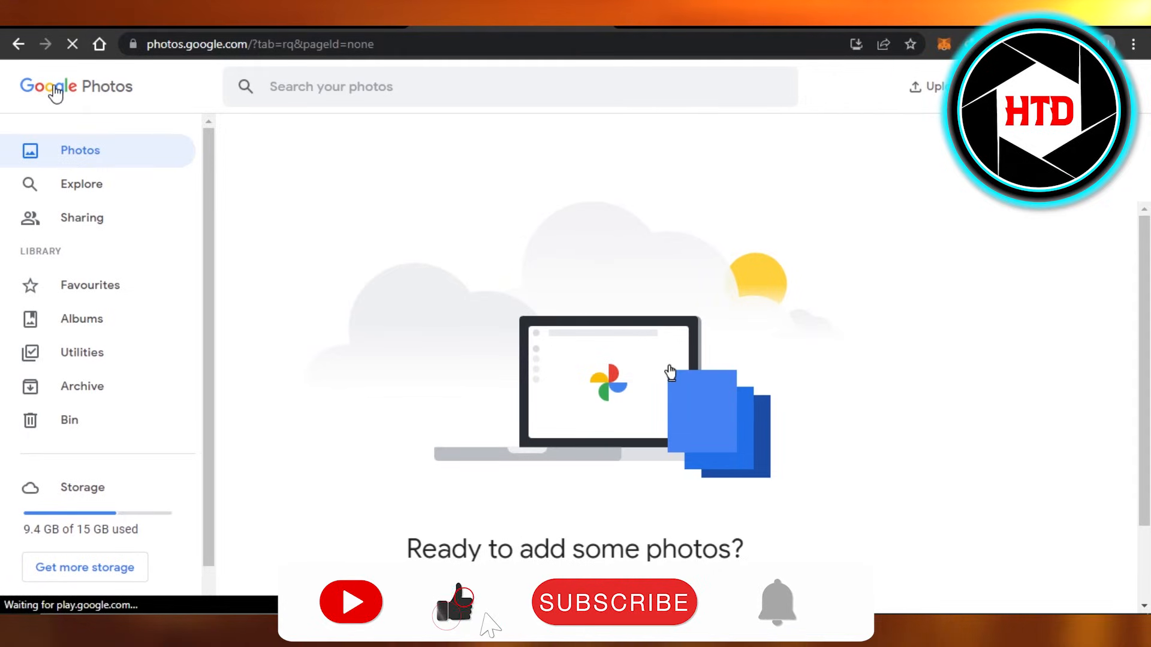
Reload the Google Photos library page, then go back to the blank new tab page.
{"action": "left_click", "coordinate": [614, 603]}
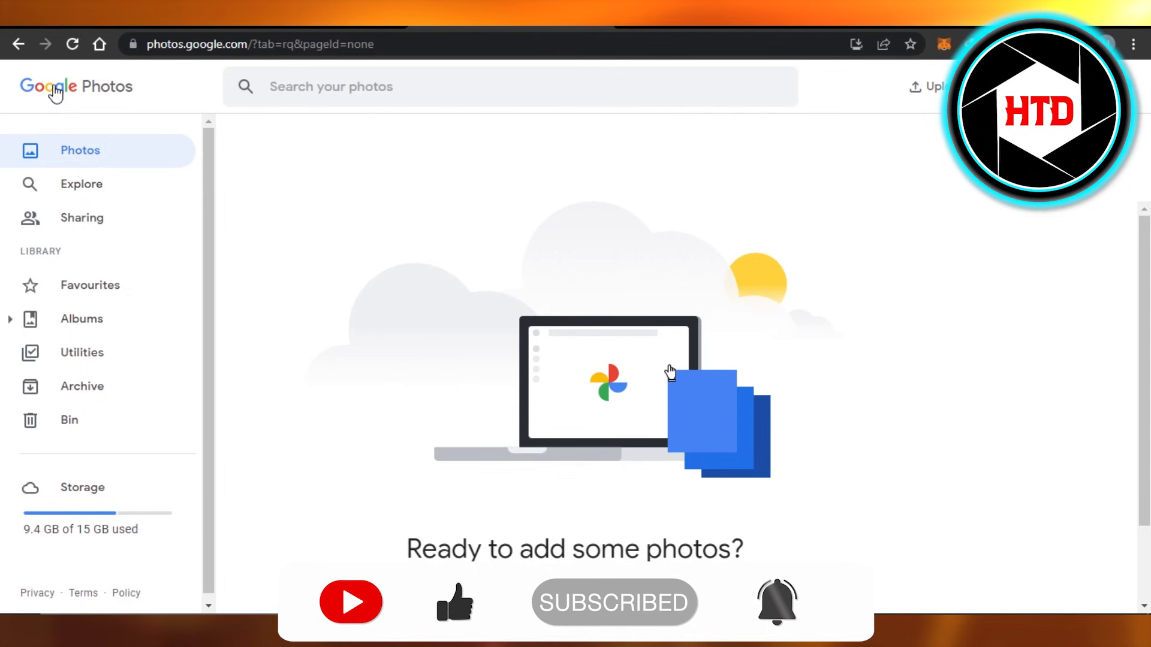
{"action": "left_click", "coordinate": [18, 44]}
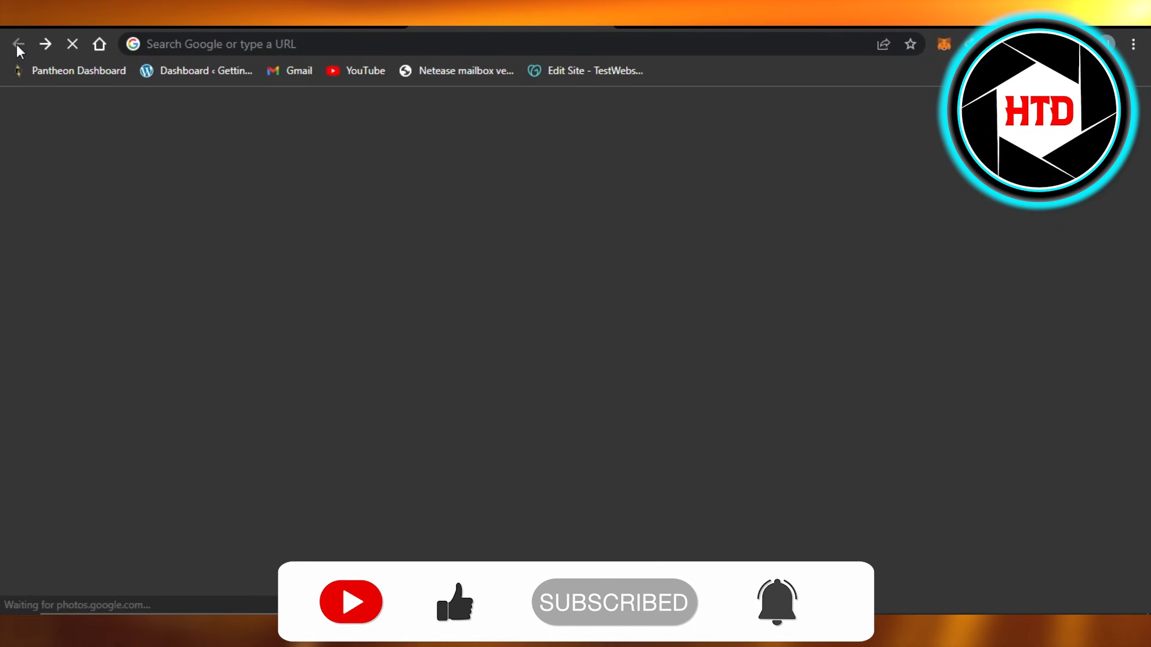